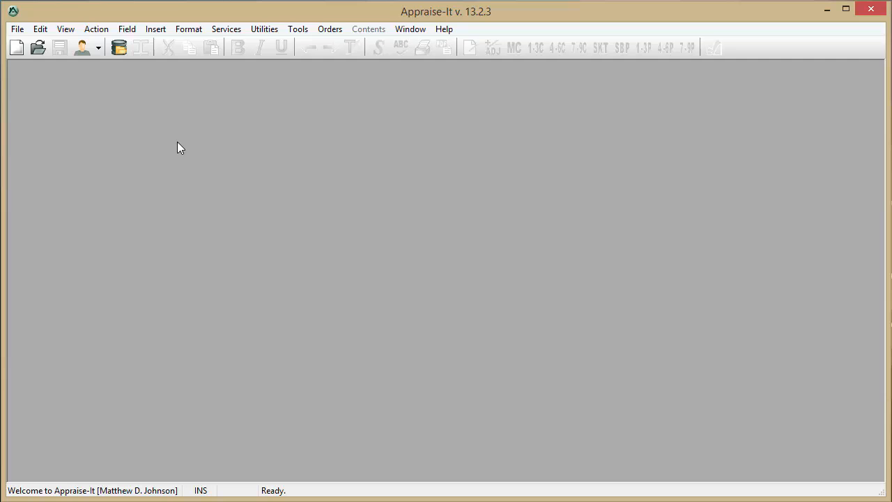
pyautogui.moveTo(111, 116)
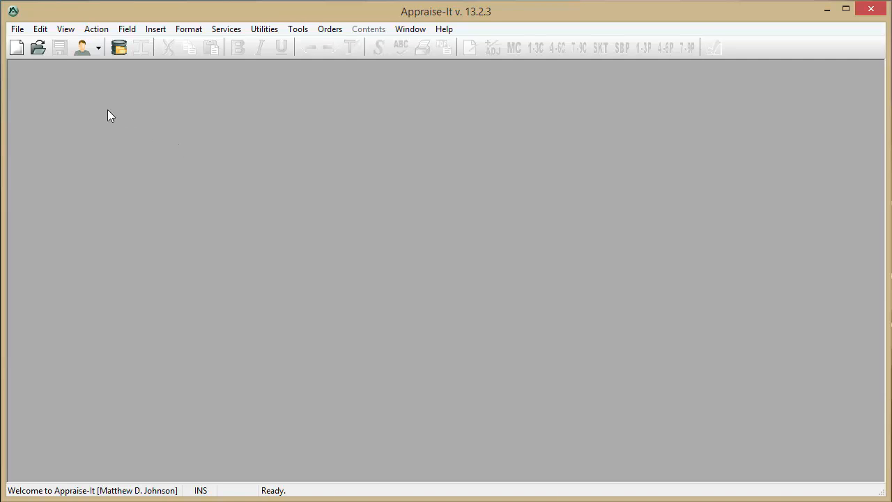
# - Open the Edit menu in Appraise-It
pyautogui.click(39, 28)
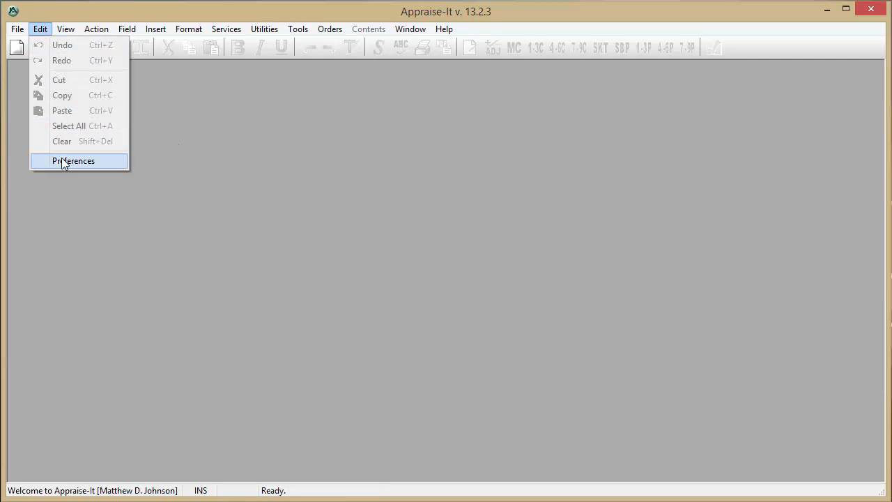
# - Open Preferences and show the Certificates page under Registration
pyautogui.click(73, 160)
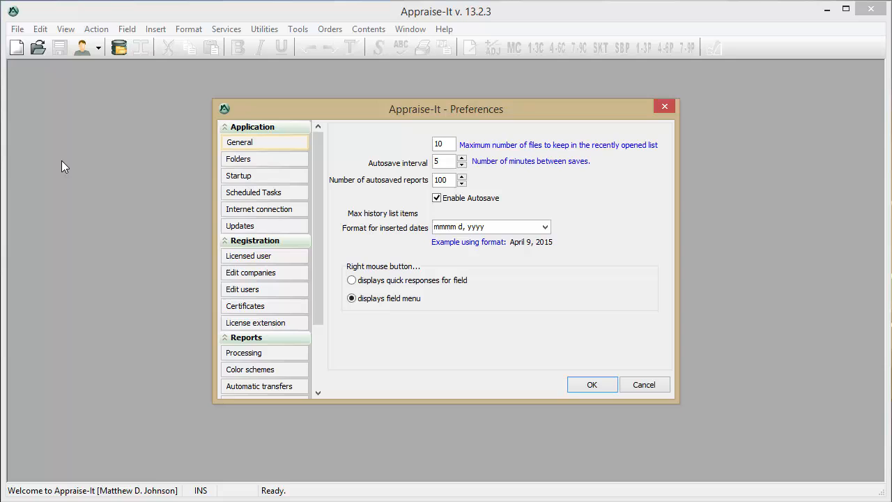
pyautogui.click(244, 305)
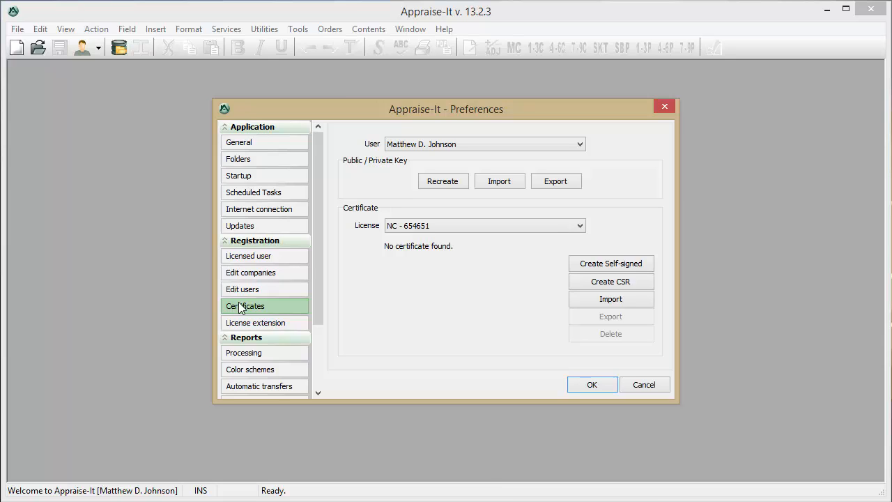
pyautogui.moveTo(484, 160)
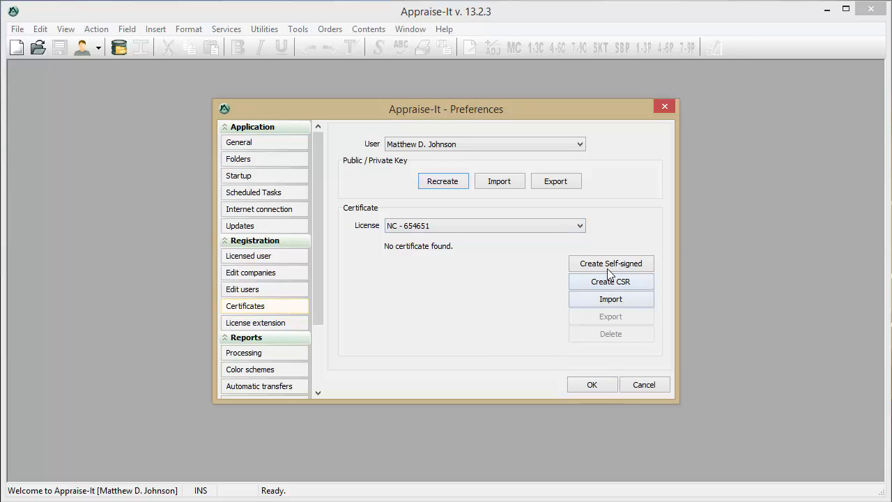
# - Create a self-signed license certificate and open the public/private key export window
pyautogui.click(610, 262)
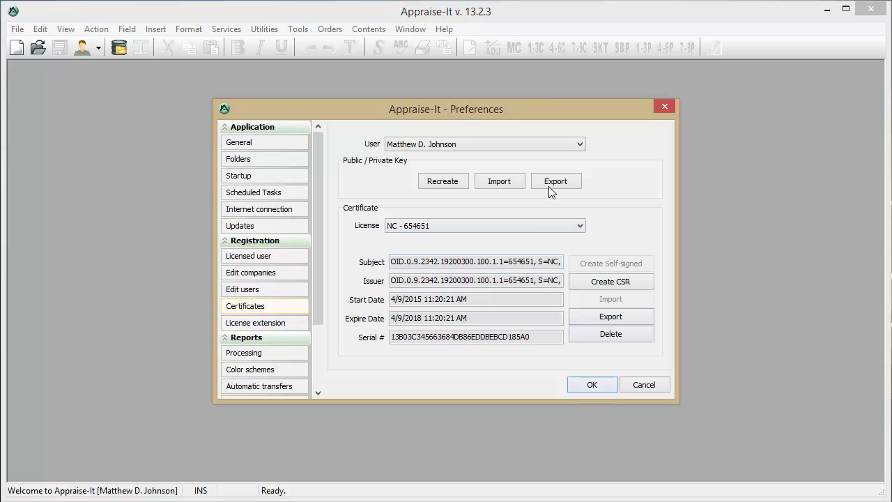
pyautogui.click(556, 181)
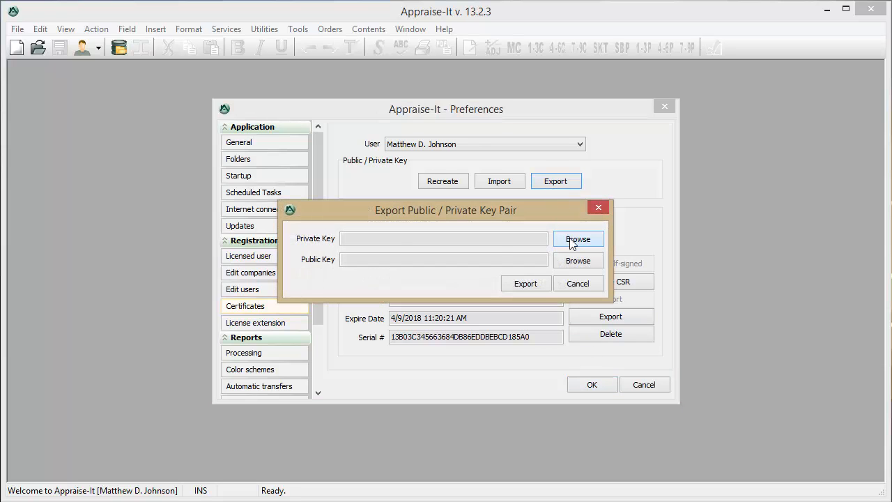
# - Save the private key as '...s Private Key' and the public key to the Desktop
pyautogui.click(578, 238)
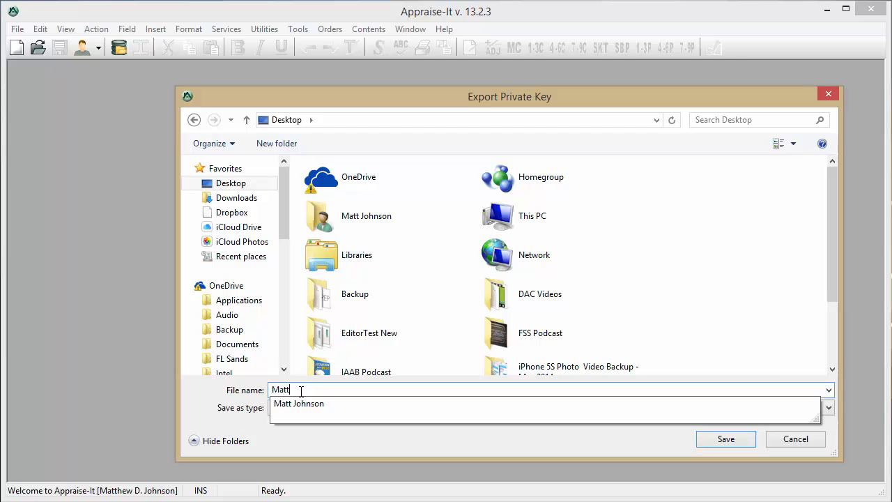
pyautogui.write("'s Priv")
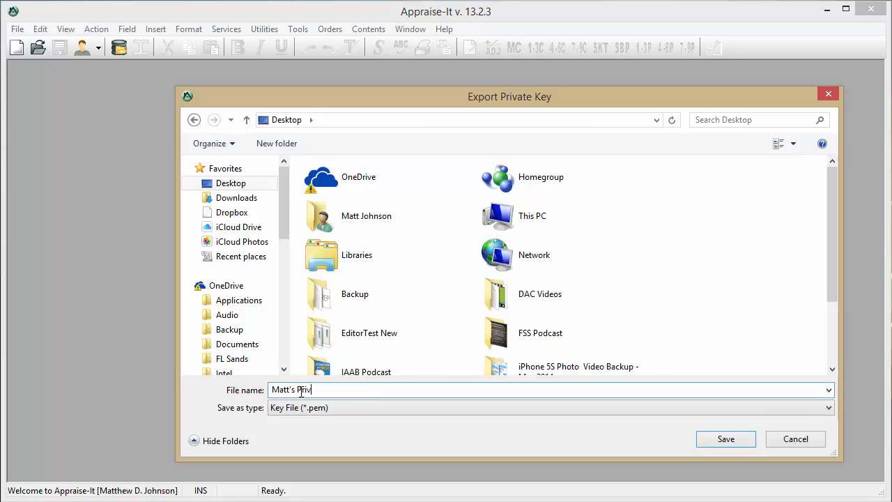
pyautogui.write('ate Key')
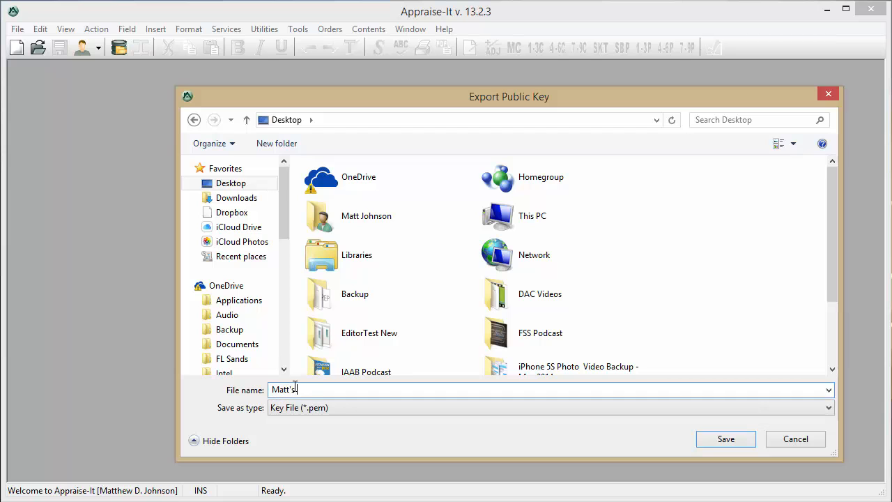
pyautogui.click(725, 438)
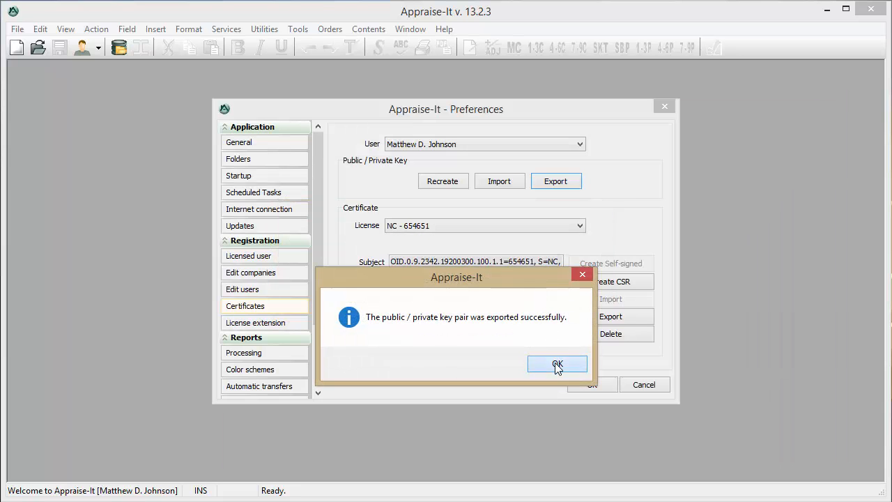
# - Acknowledge the successful key pair export and the certificate export confirmation
pyautogui.click(556, 364)
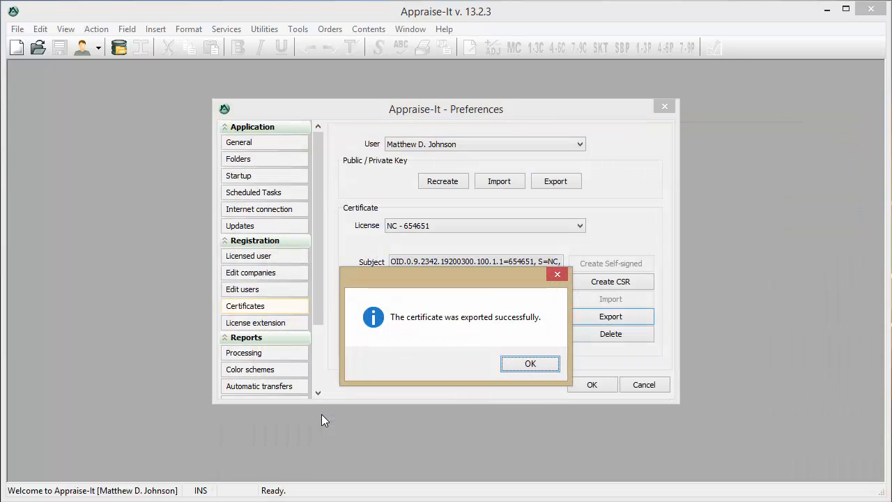
pyautogui.click(529, 363)
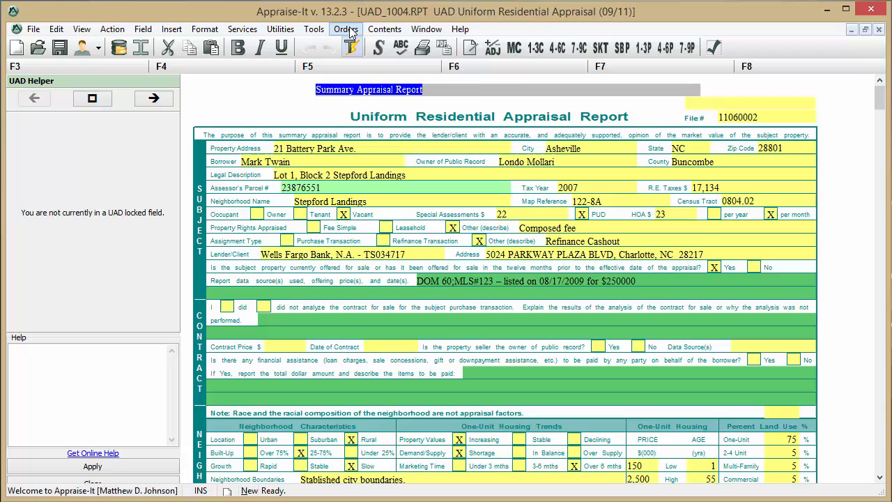
pyautogui.click(345, 28)
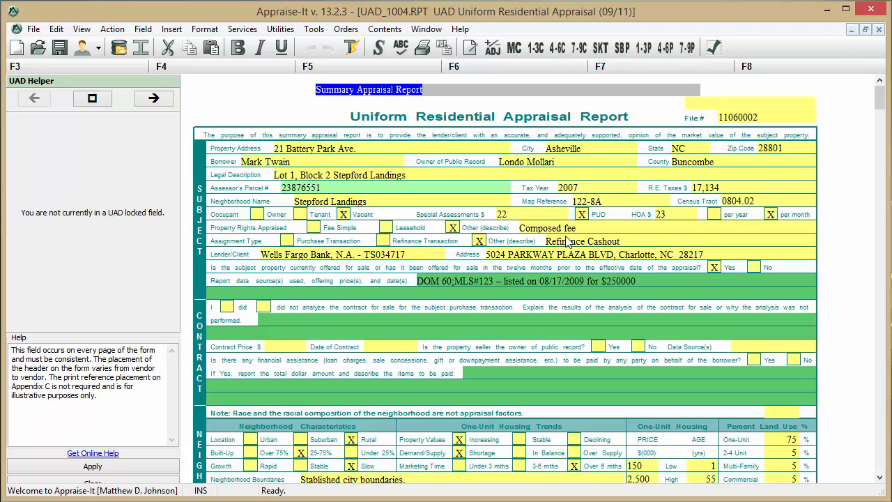
pyautogui.moveTo(660, 85)
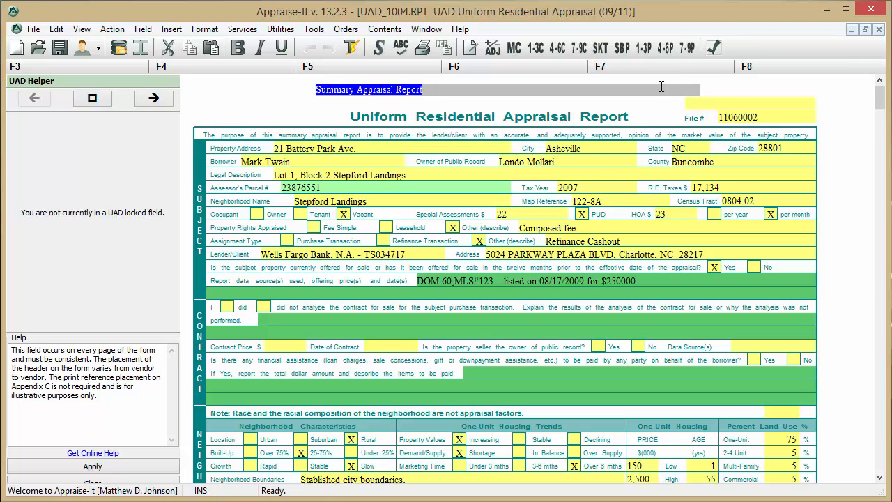
# - Run the Report Validator and switch to the EAD rule set results
pyautogui.click(713, 46)
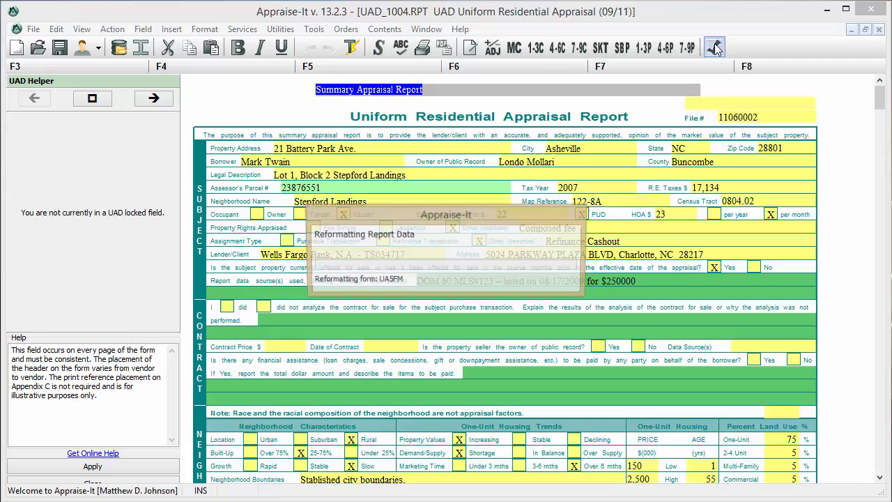
pyautogui.click(713, 47)
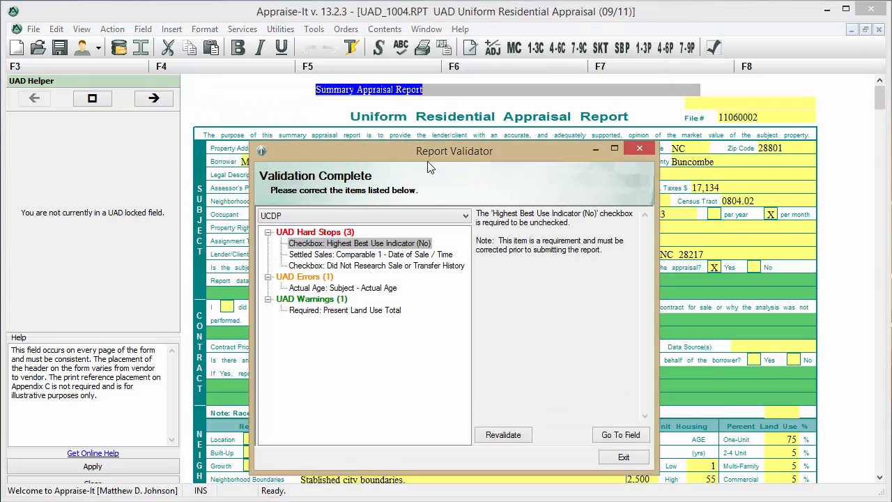
pyautogui.click(463, 215)
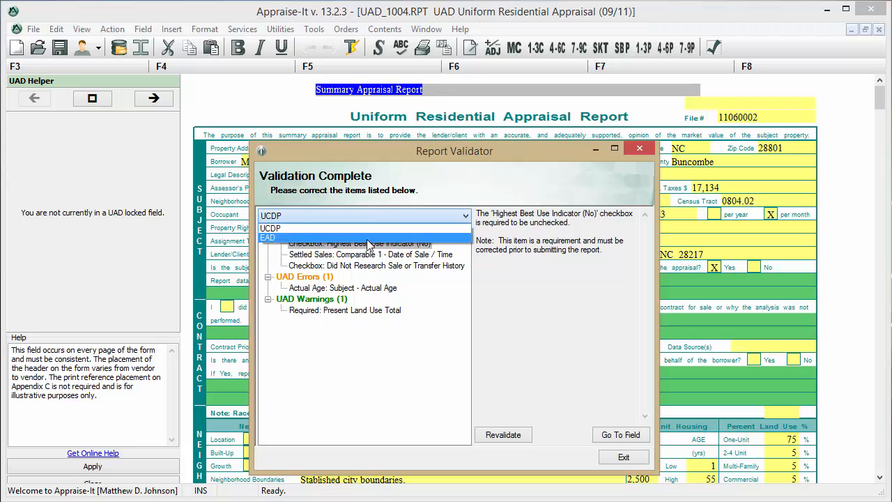
pyautogui.click(267, 237)
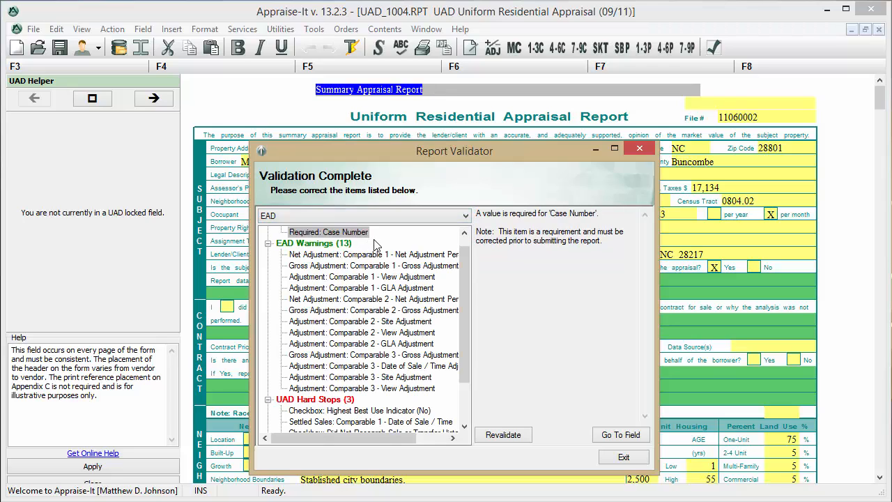